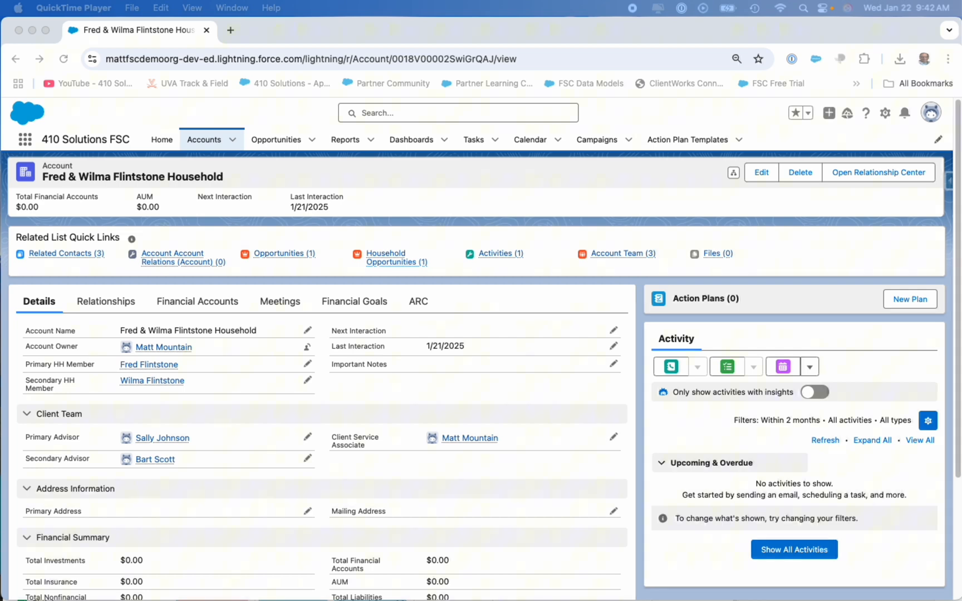
{"action": "mouse_move", "coordinate": [851, 136]}
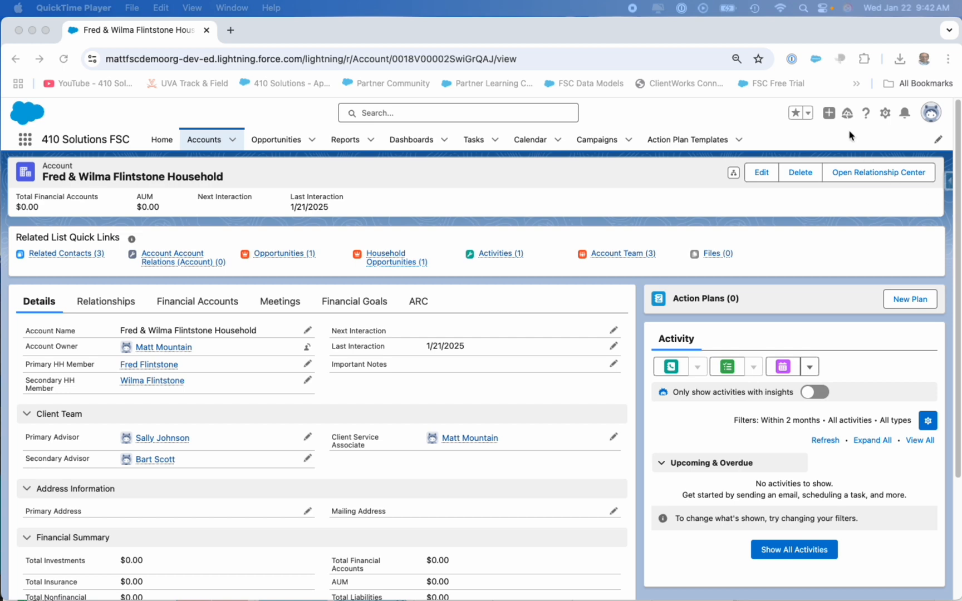
Step: Open the Active Action Plans list showing the Client Onboarding template
{"action": "left_click", "coordinate": [687, 139]}
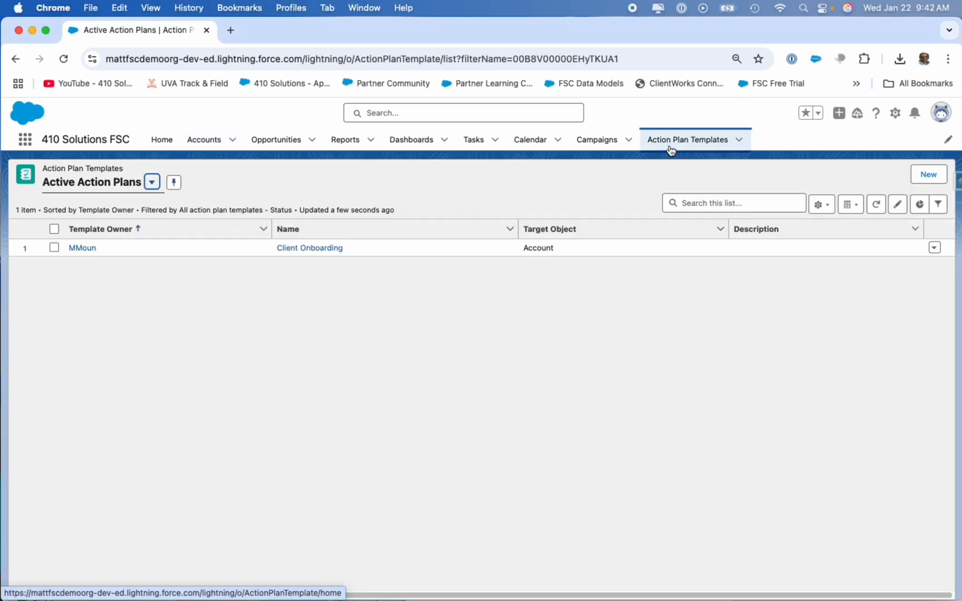
{"action": "mouse_move", "coordinate": [672, 144]}
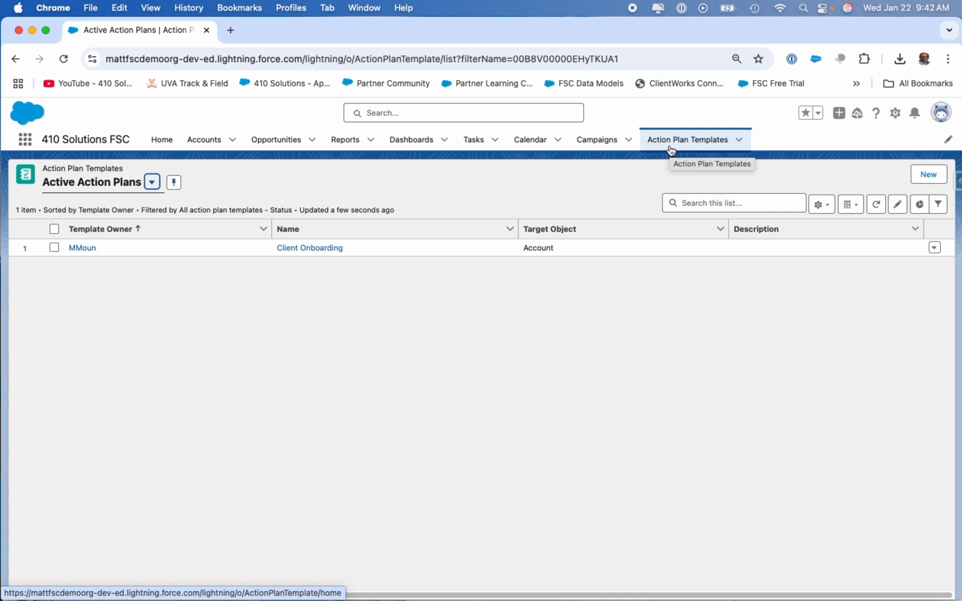
{"action": "mouse_move", "coordinate": [348, 260]}
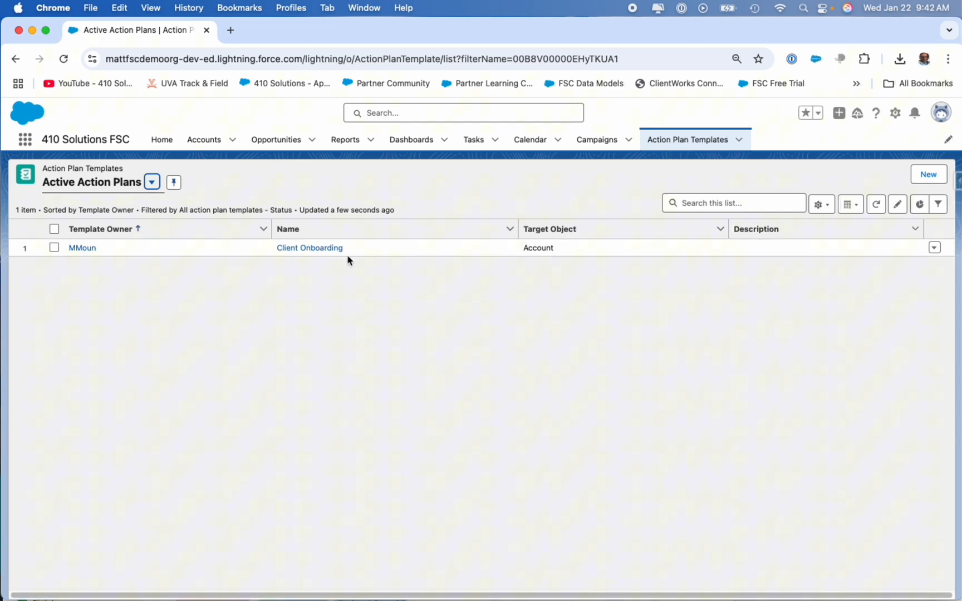
Step: Open the Client Onboarding template record to review its five required tasks
{"action": "left_click", "coordinate": [309, 248]}
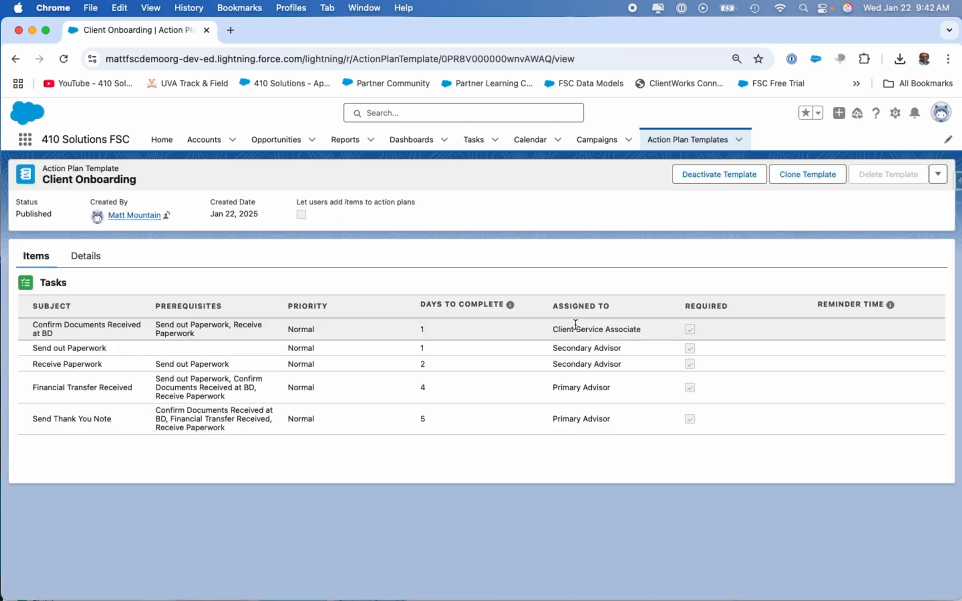
{"action": "mouse_move", "coordinate": [595, 329]}
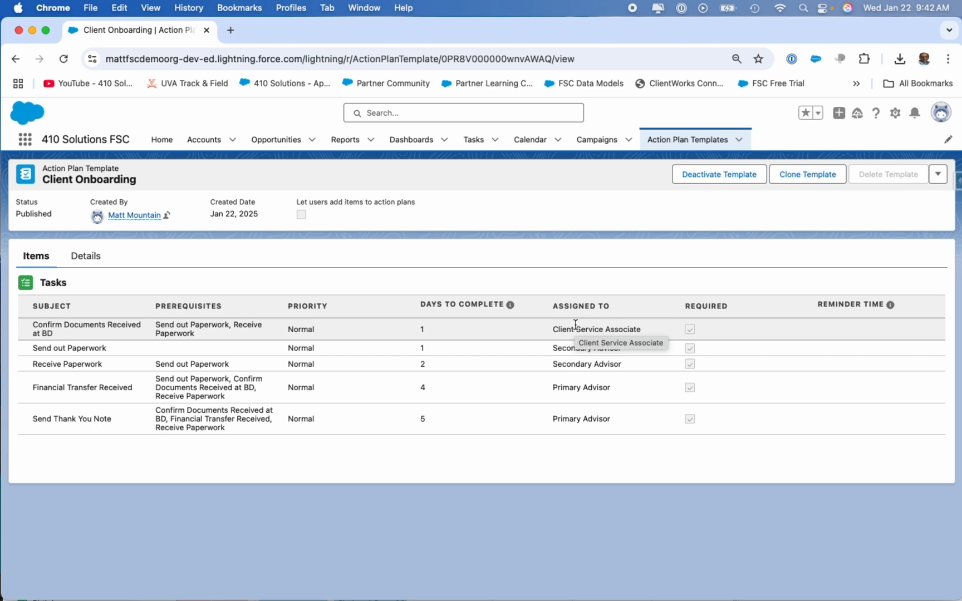
{"action": "mouse_move", "coordinate": [680, 272]}
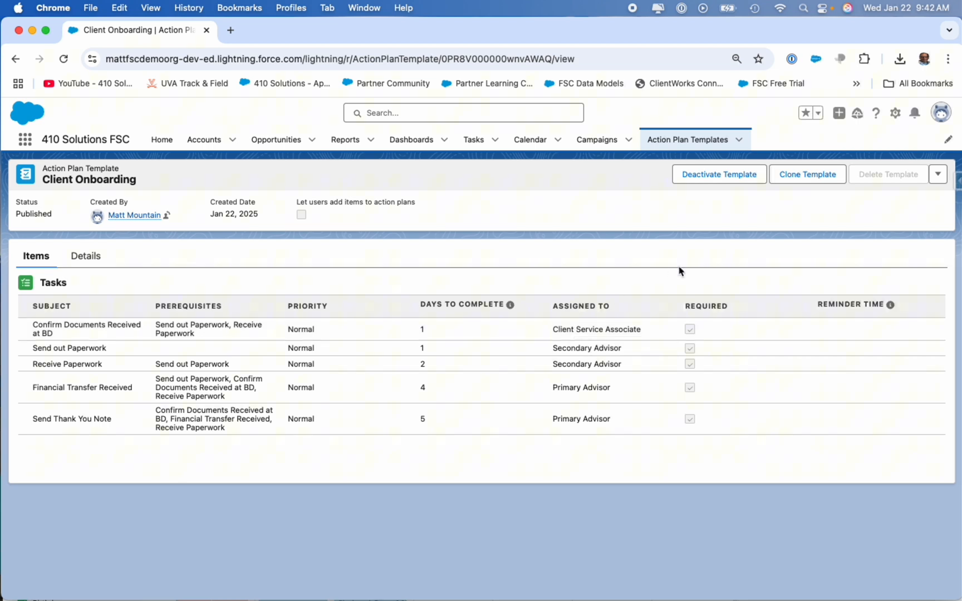
{"action": "mouse_move", "coordinate": [669, 266]}
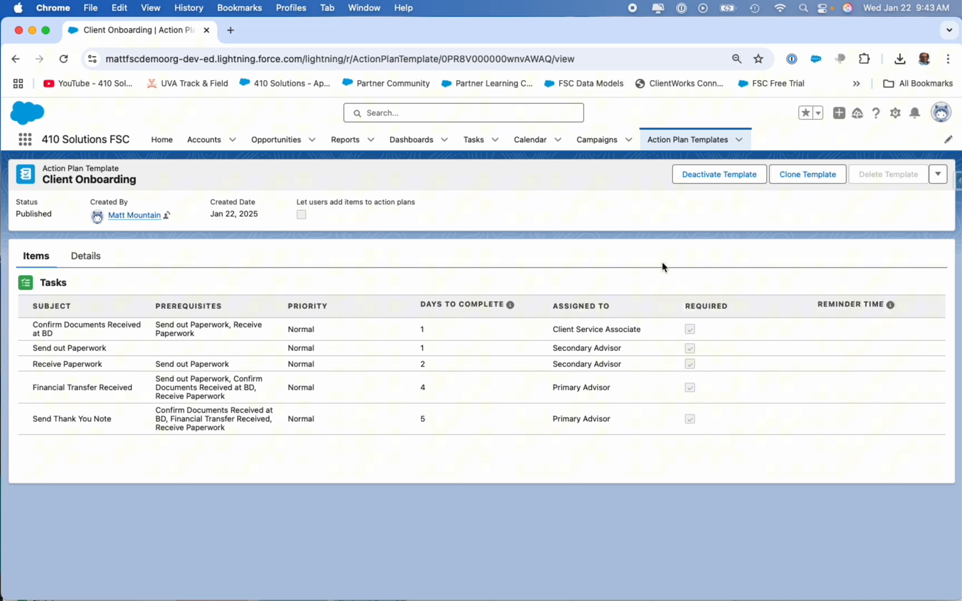
{"action": "mouse_move", "coordinate": [481, 318]}
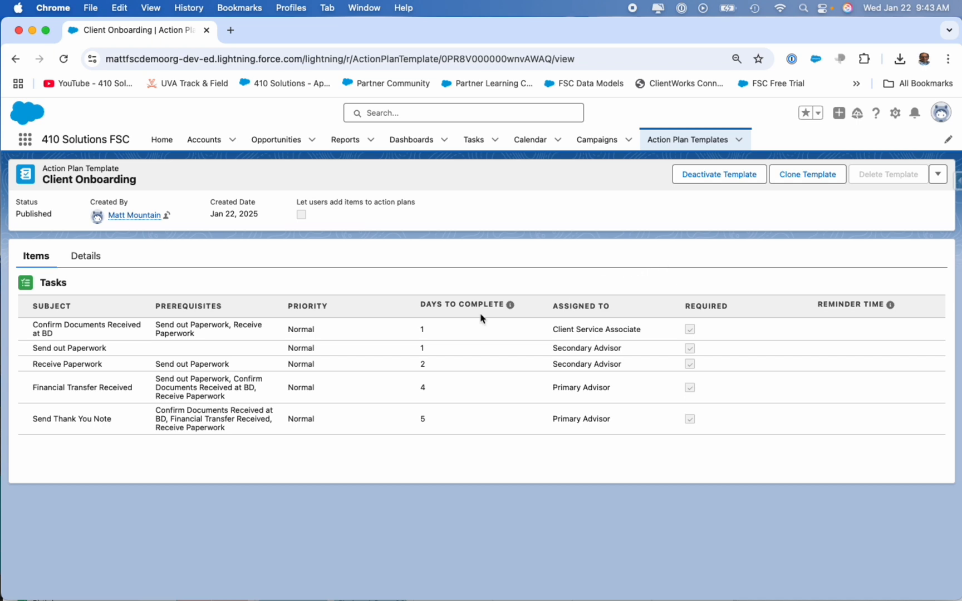
{"action": "mouse_move", "coordinate": [98, 329]}
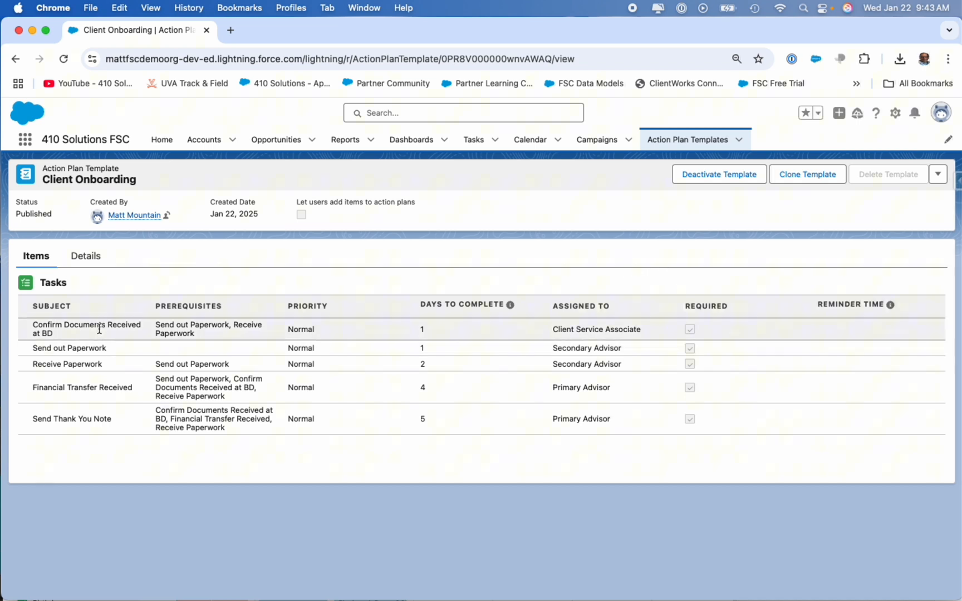
{"action": "mouse_move", "coordinate": [101, 411]}
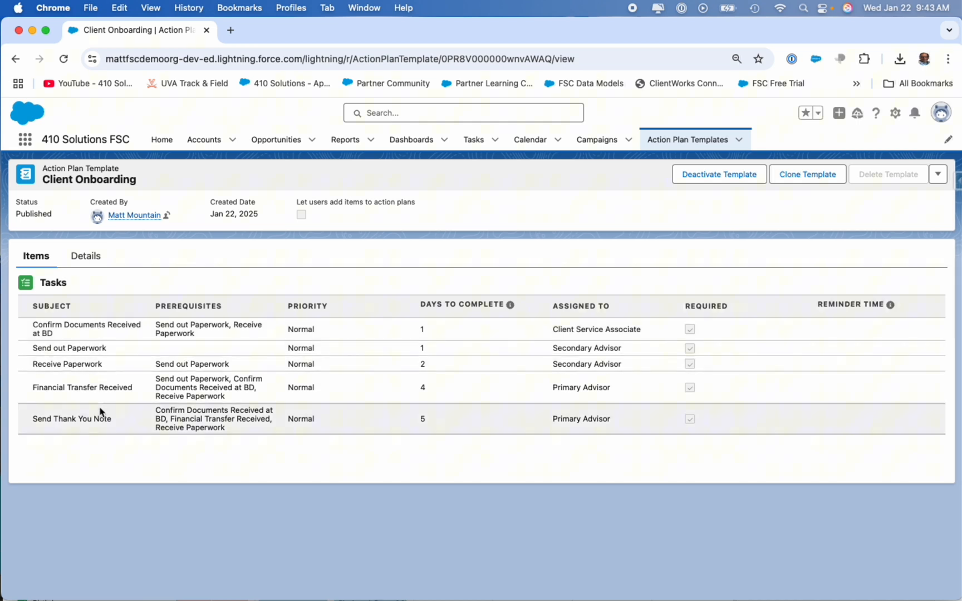
{"action": "mouse_move", "coordinate": [176, 317]}
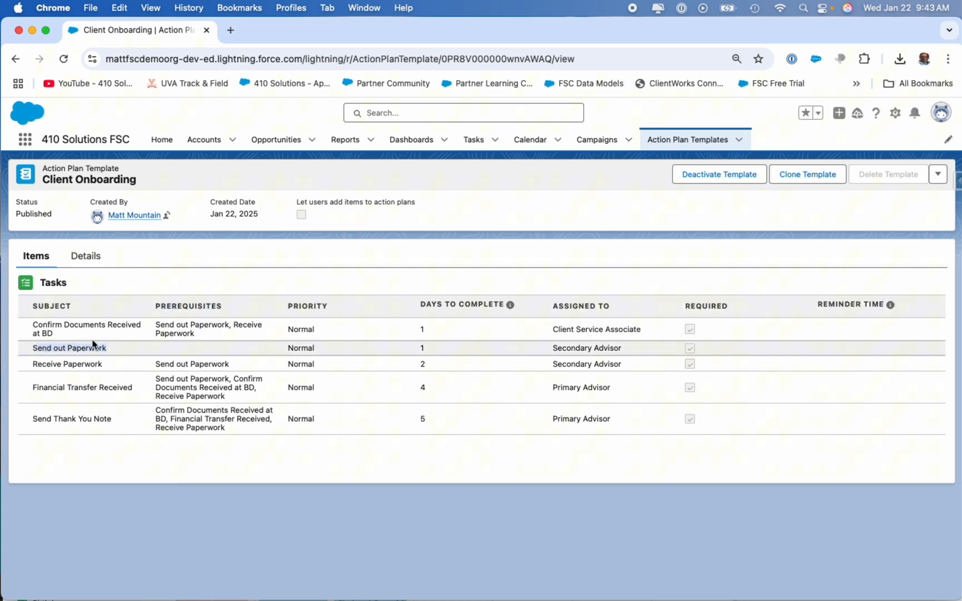
{"action": "mouse_move", "coordinate": [428, 351]}
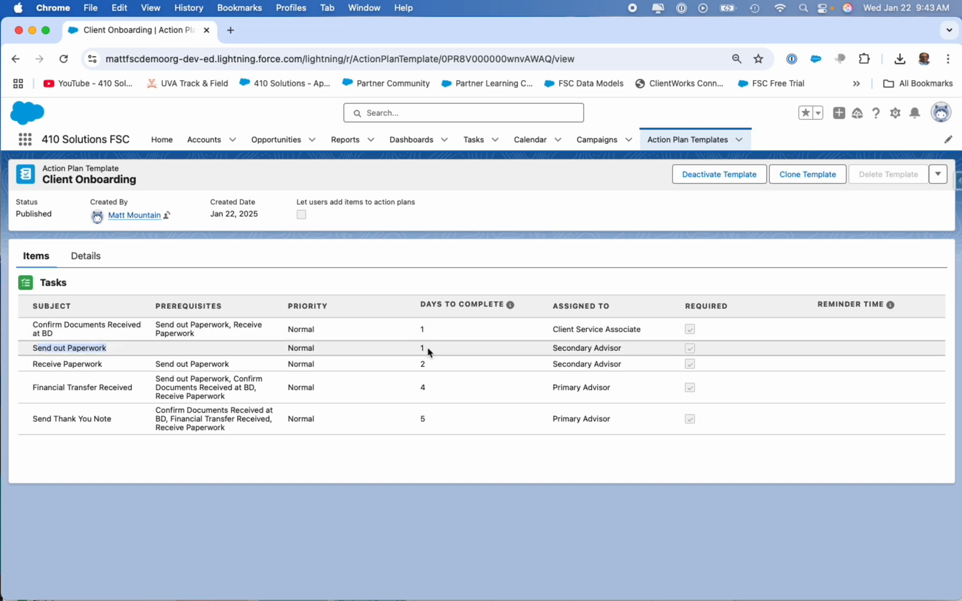
{"action": "mouse_move", "coordinate": [635, 349]}
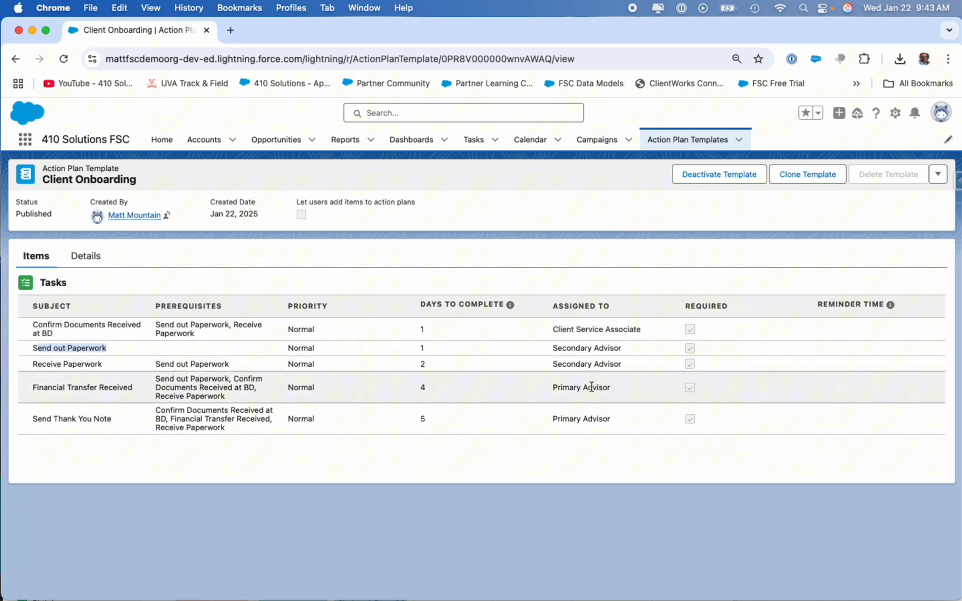
{"action": "mouse_move", "coordinate": [189, 357]}
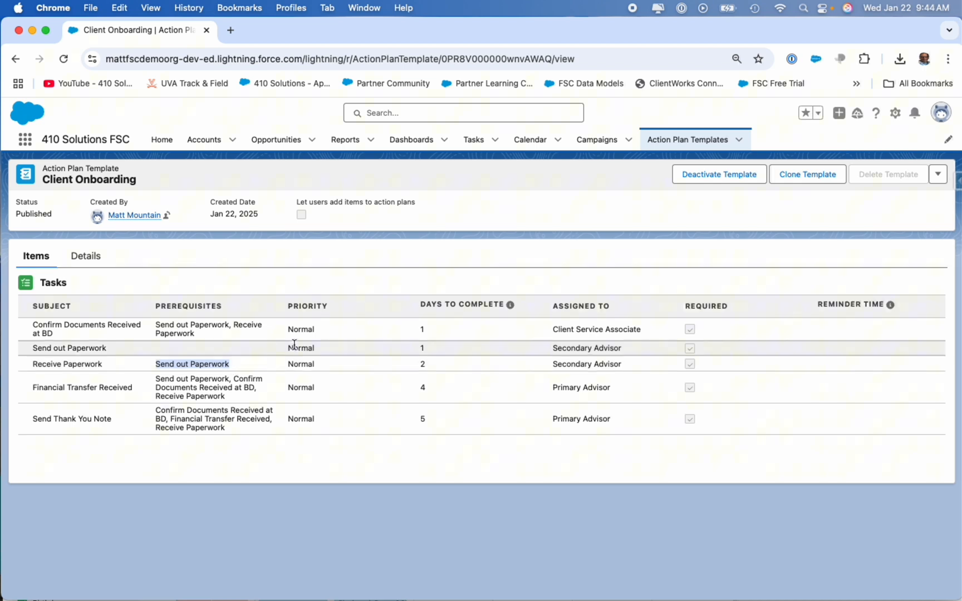
{"action": "mouse_move", "coordinate": [433, 315]}
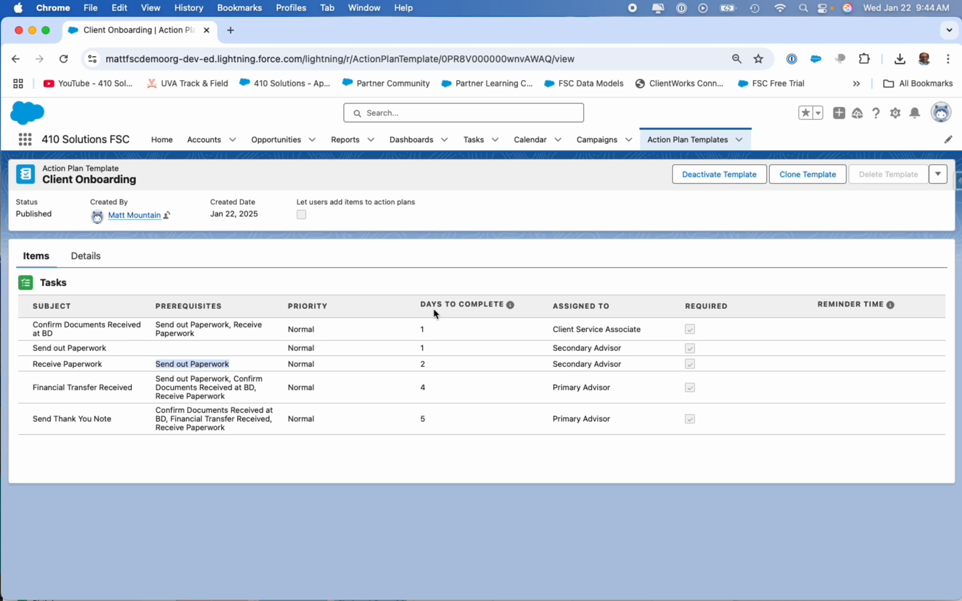
{"action": "mouse_move", "coordinate": [277, 139]}
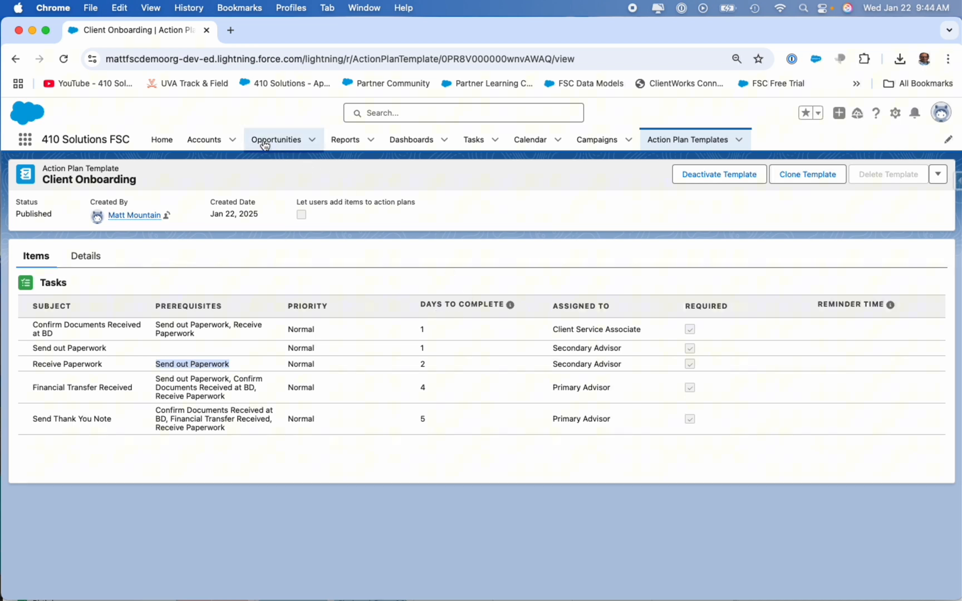
Step: Open Fred & Wilma Flintstone Household from the Accounts tab's recent records
{"action": "left_click", "coordinate": [205, 139]}
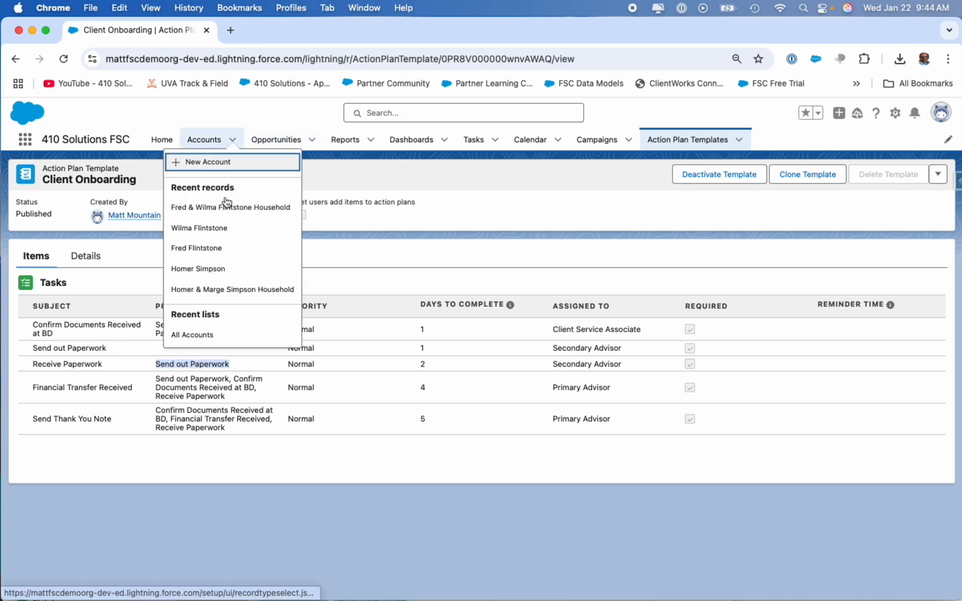
{"action": "left_click", "coordinate": [231, 207]}
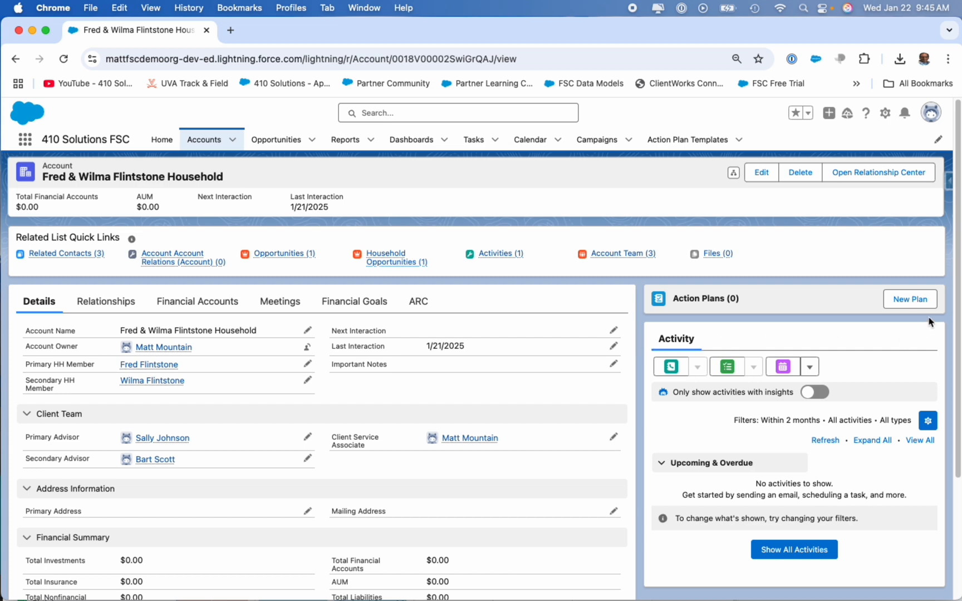
Step: Start a new Client Onboarding plan 'a' starting January 22, 2025, and reach review
{"action": "left_click", "coordinate": [910, 300]}
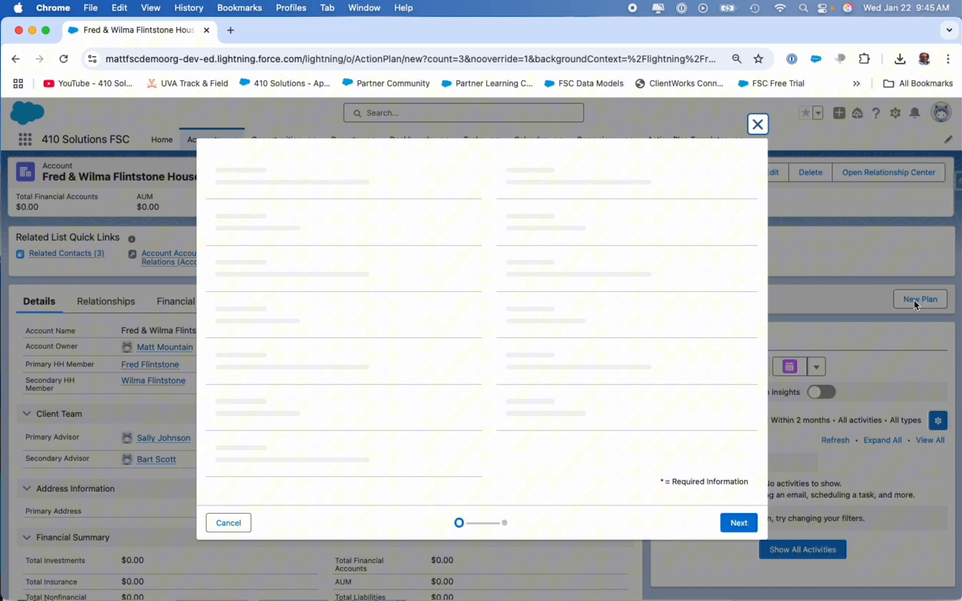
{"action": "mouse_move", "coordinate": [347, 367]}
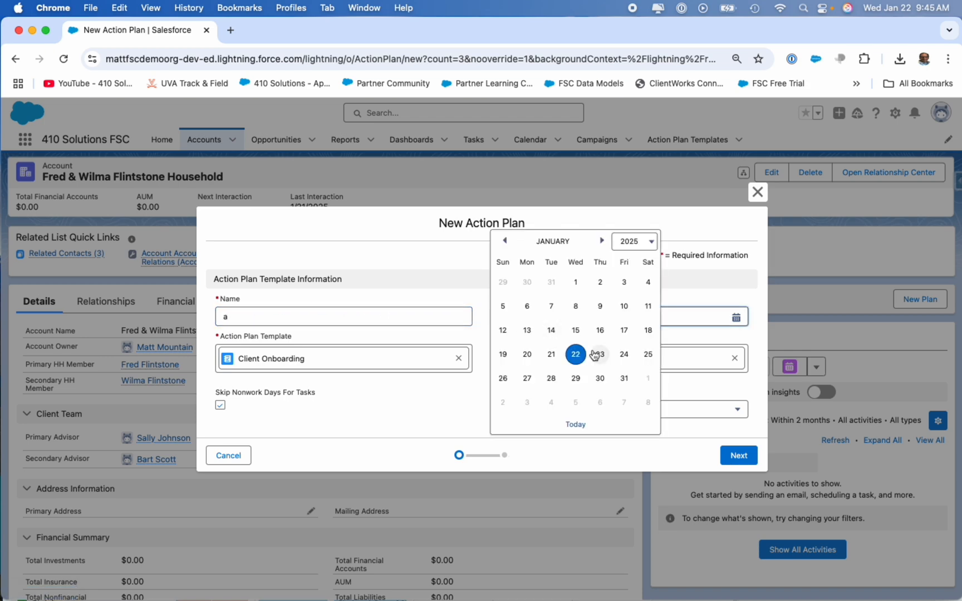
{"action": "left_click", "coordinate": [575, 355]}
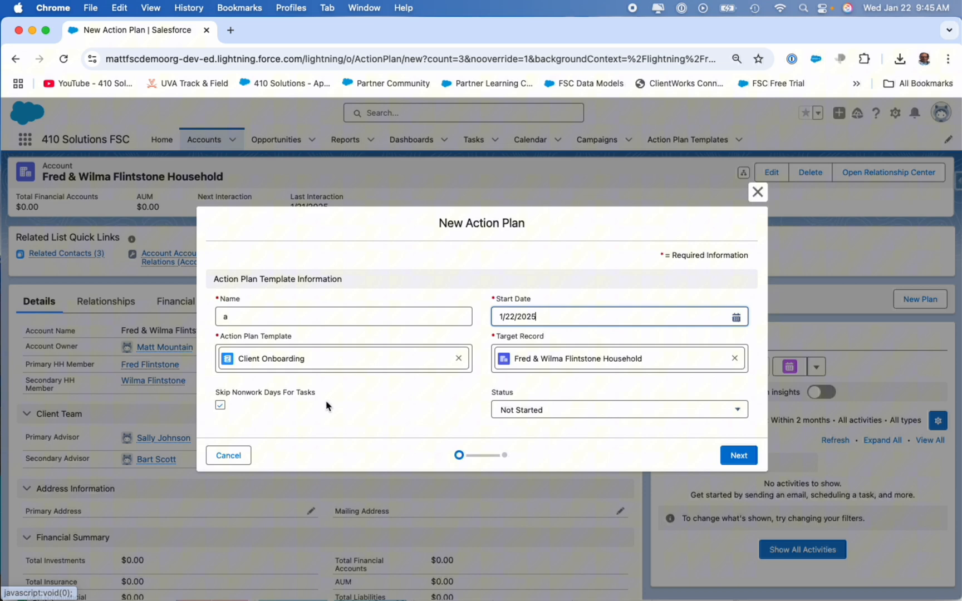
{"action": "left_click", "coordinate": [738, 455]}
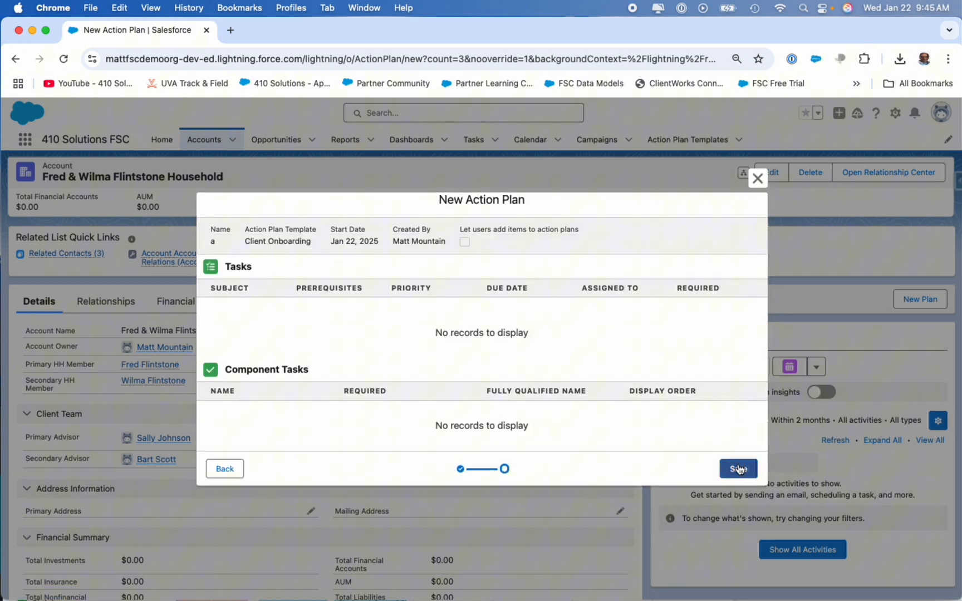
Step: Save action plan 'a' and show the recently viewed accounts list
{"action": "left_click", "coordinate": [738, 469]}
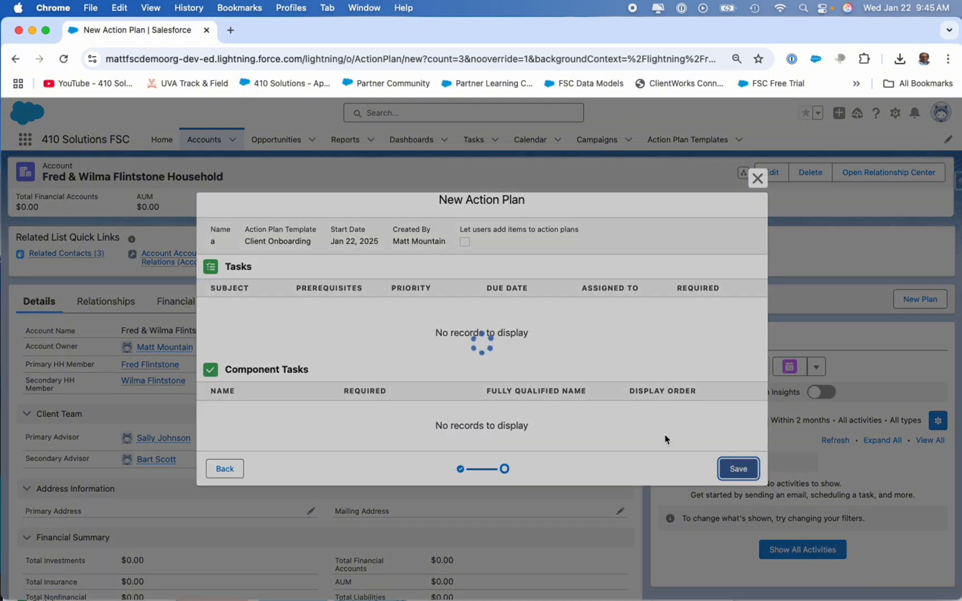
{"action": "left_click", "coordinate": [738, 469]}
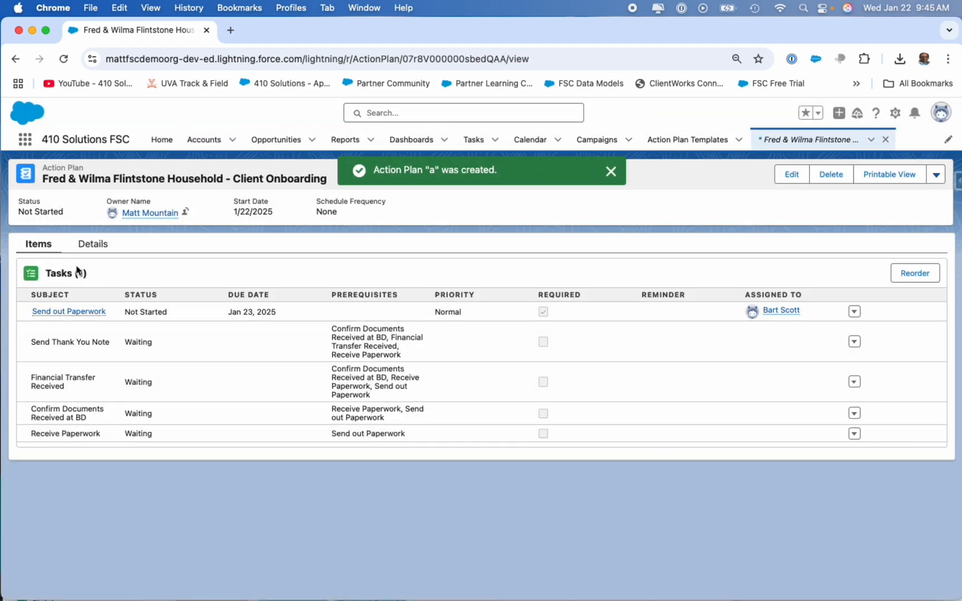
{"action": "left_click", "coordinate": [610, 171]}
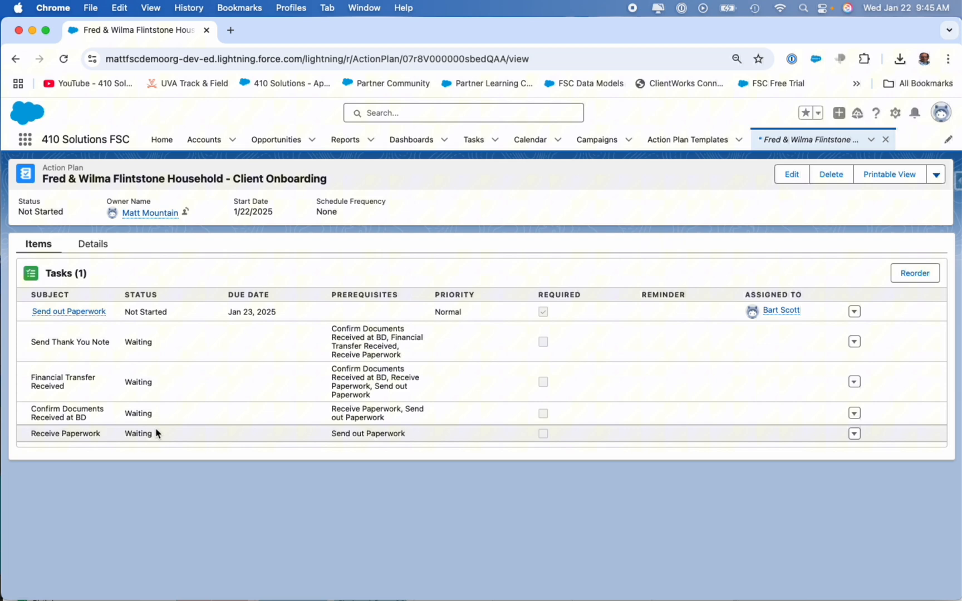
{"action": "mouse_move", "coordinate": [210, 410]}
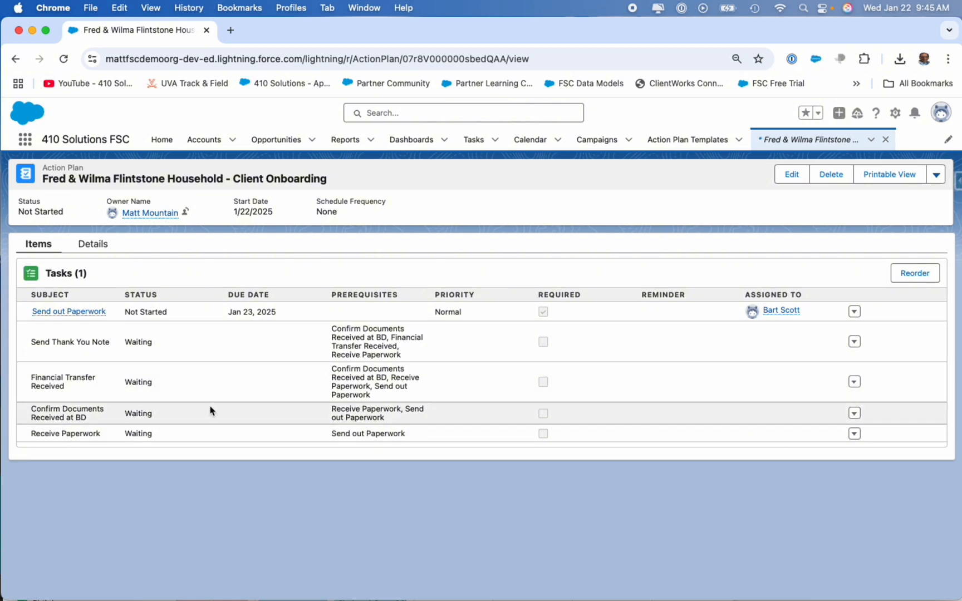
{"action": "left_click", "coordinate": [205, 139]}
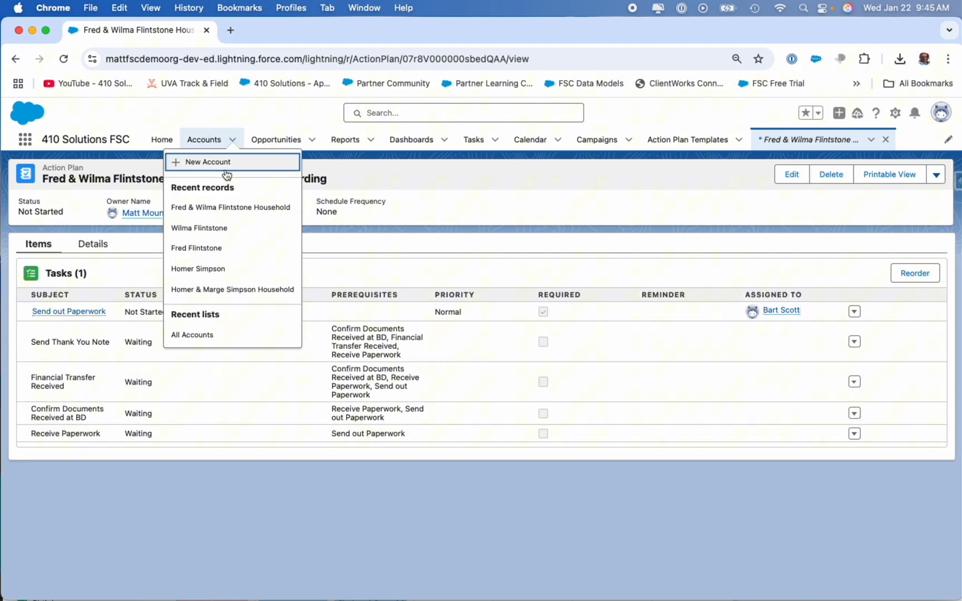
Step: Open the household account and scroll to its Client Onboarding plan at 0 of 5
{"action": "left_click", "coordinate": [230, 207]}
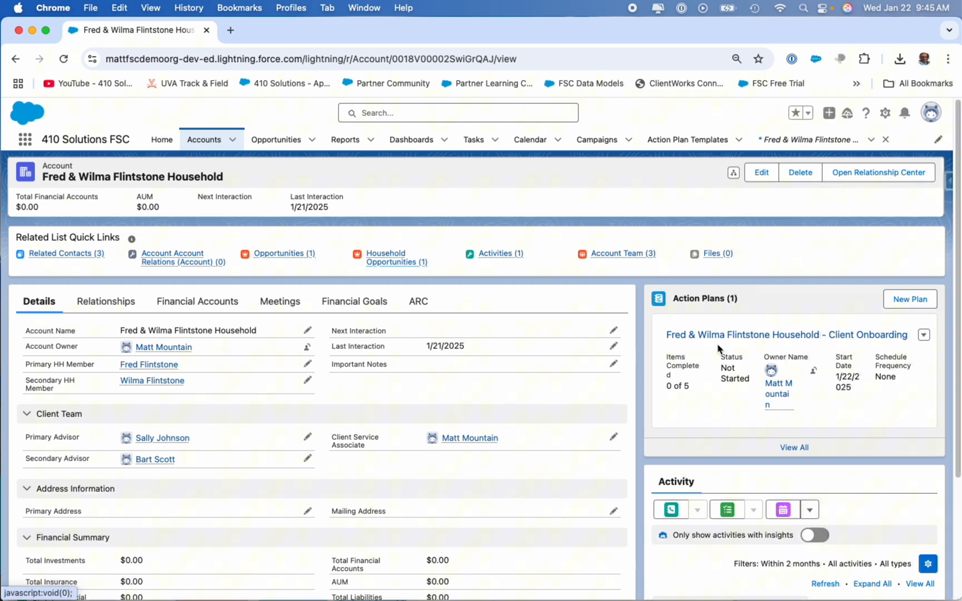
{"action": "mouse_move", "coordinate": [812, 347]}
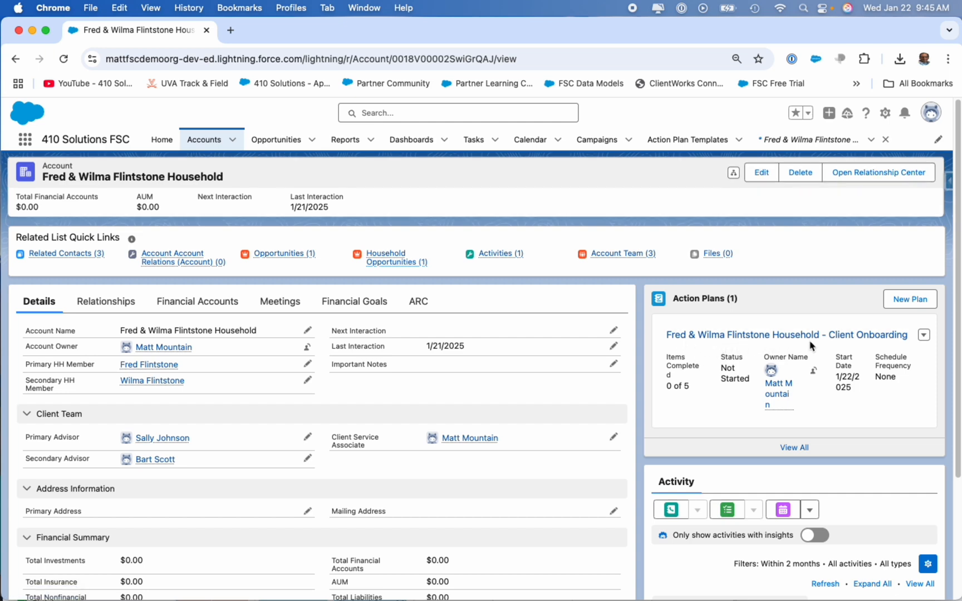
{"action": "mouse_move", "coordinate": [703, 401]}
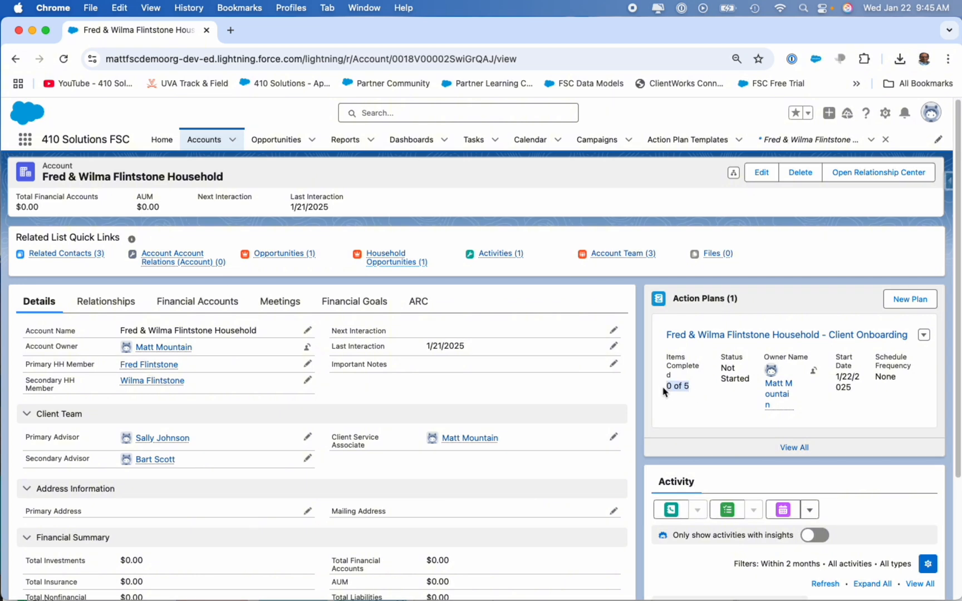
{"action": "scroll", "scroll_direction": "down", "scroll_amount": 3}
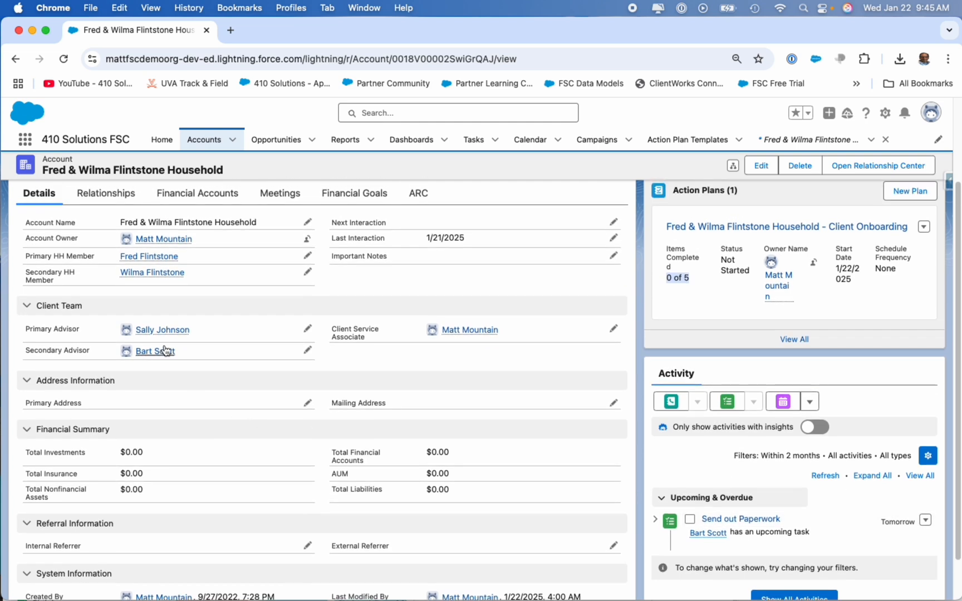
{"action": "mouse_move", "coordinate": [155, 351]}
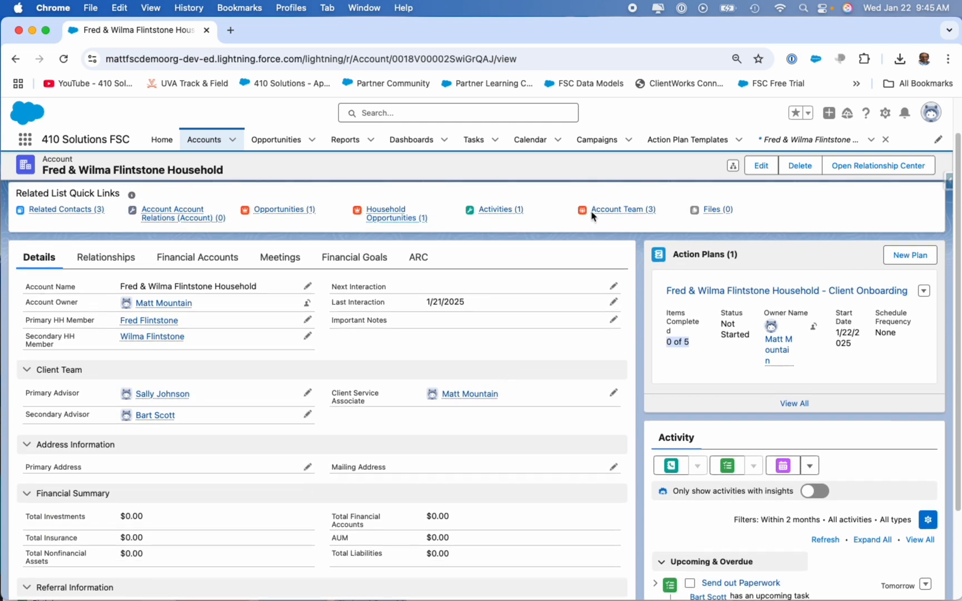
{"action": "left_click", "coordinate": [623, 209]}
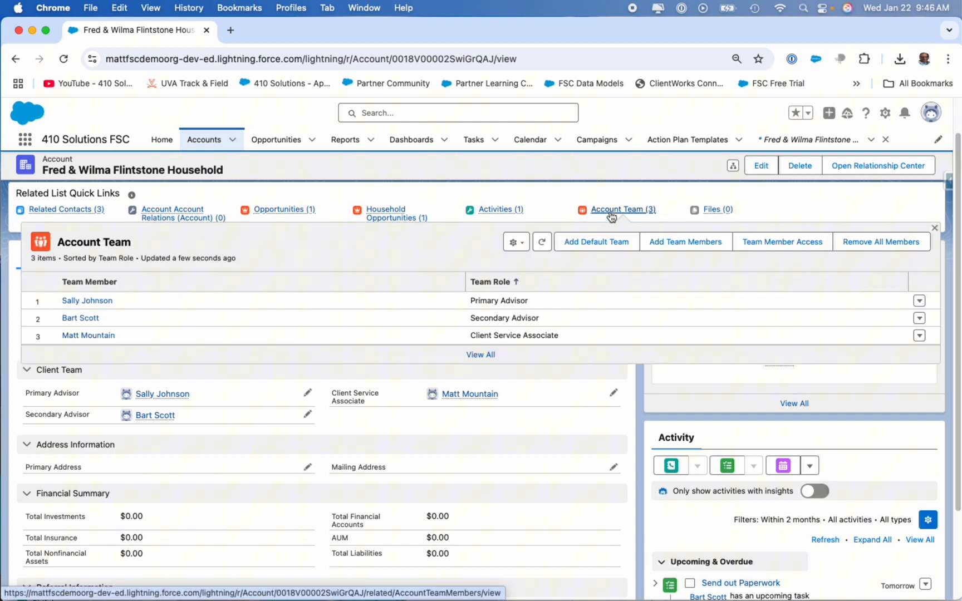
{"action": "mouse_move", "coordinate": [529, 314]}
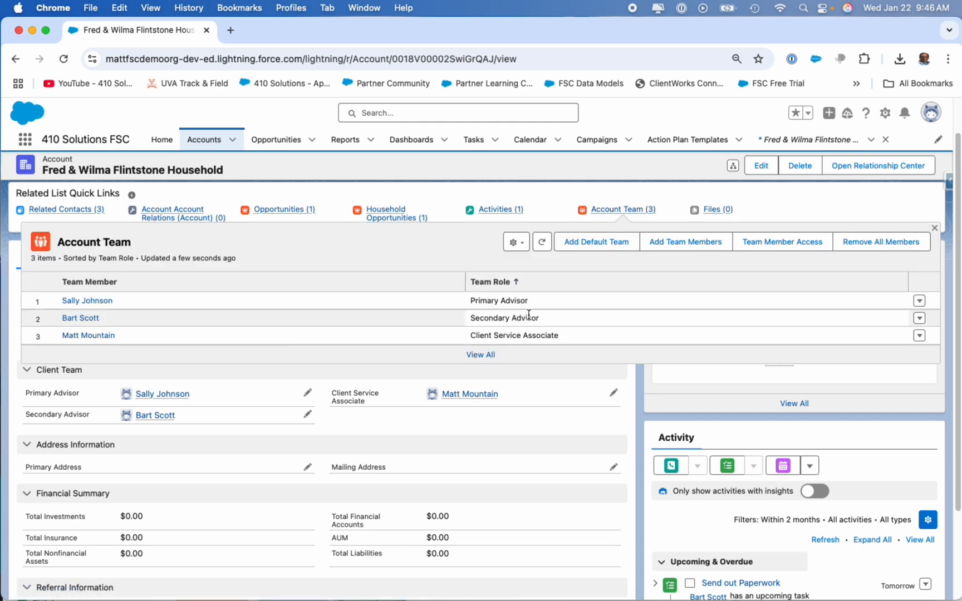
{"action": "left_click", "coordinate": [933, 228]}
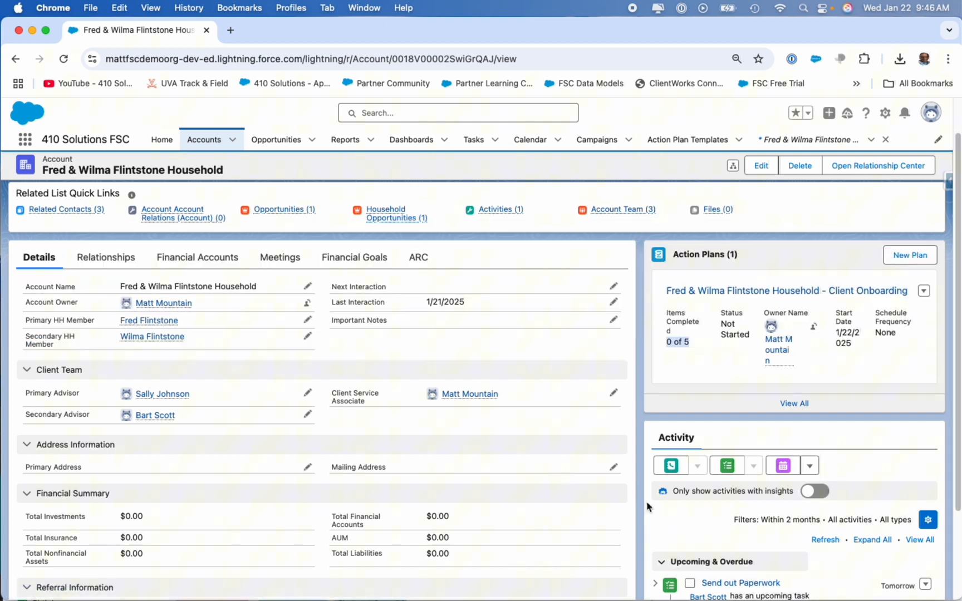
{"action": "scroll", "scroll_direction": "down", "scroll_amount": 3}
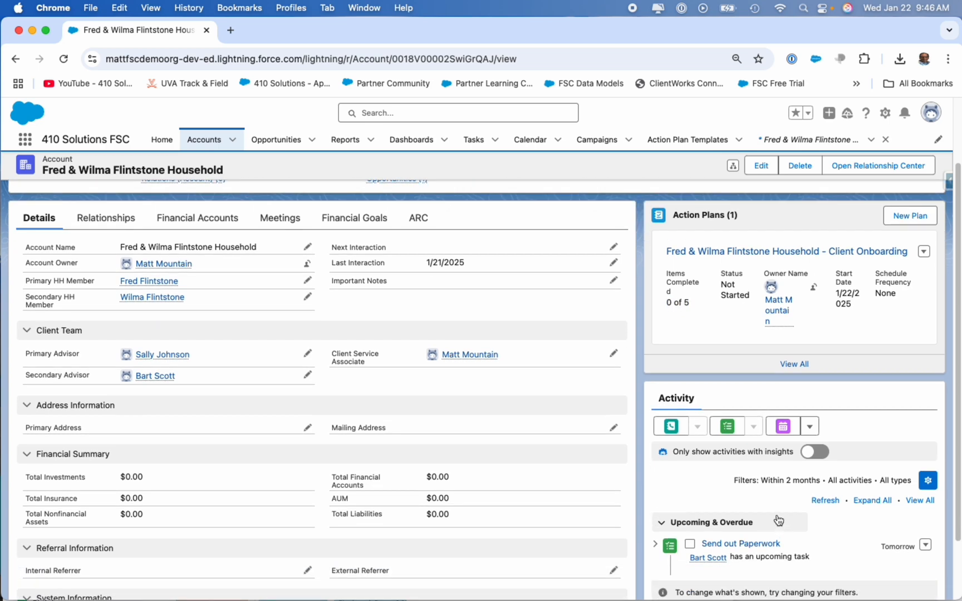
{"action": "scroll", "scroll_direction": "down", "scroll_amount": 3}
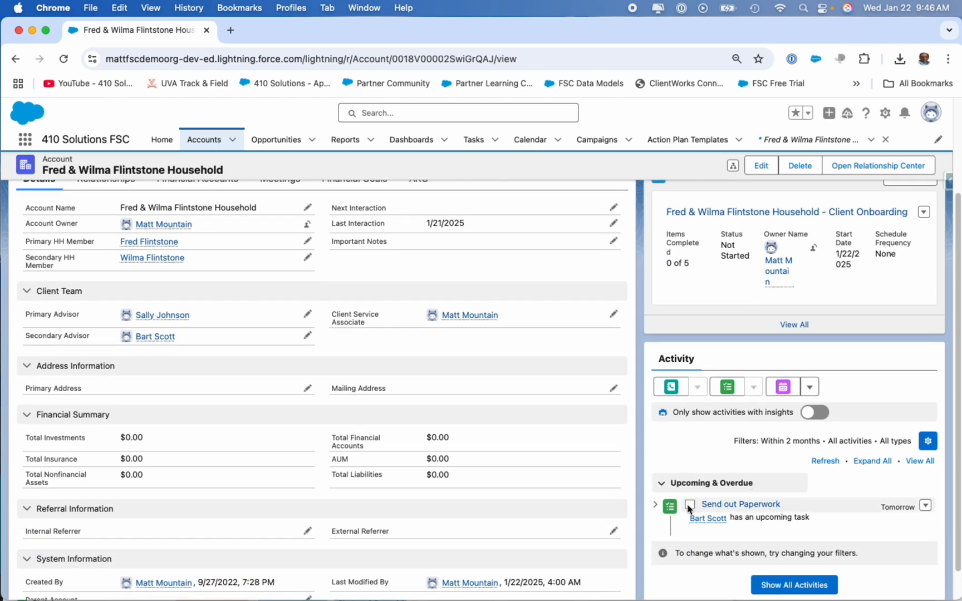
Step: Complete Send out Paperwork and Receive Paperwork, then refresh the activity timeline
{"action": "left_click", "coordinate": [689, 505]}
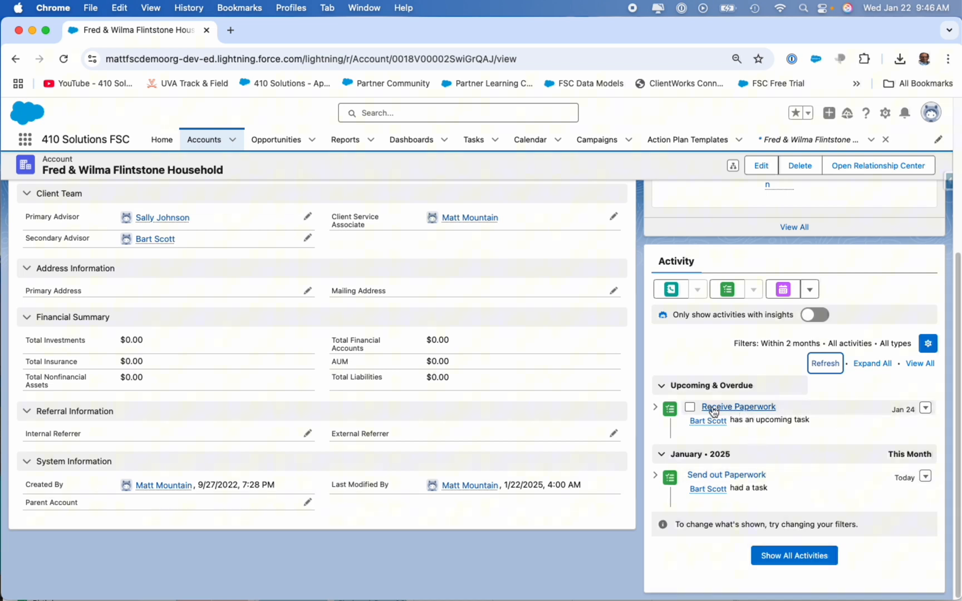
{"action": "left_click", "coordinate": [690, 407]}
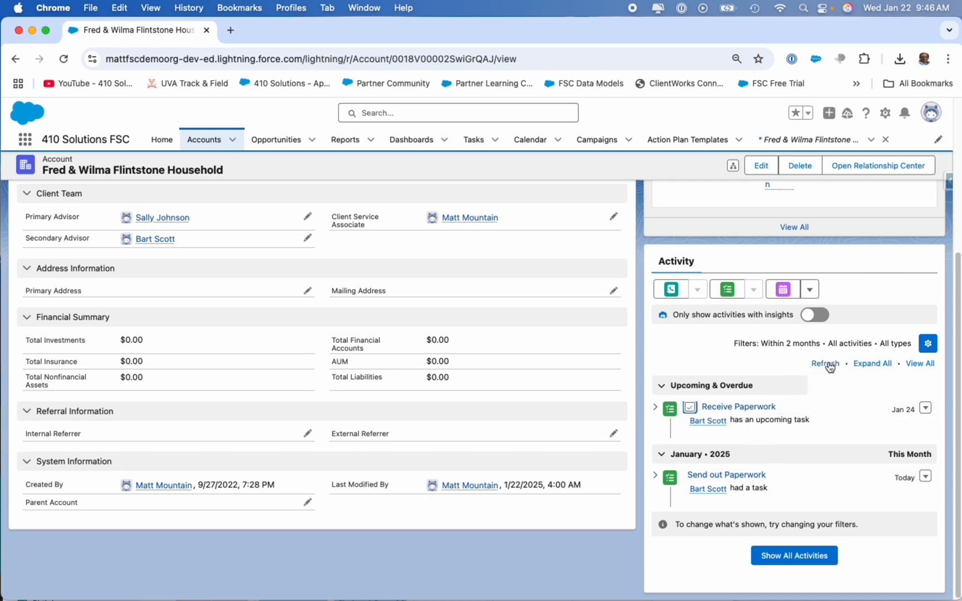
{"action": "left_click", "coordinate": [824, 363]}
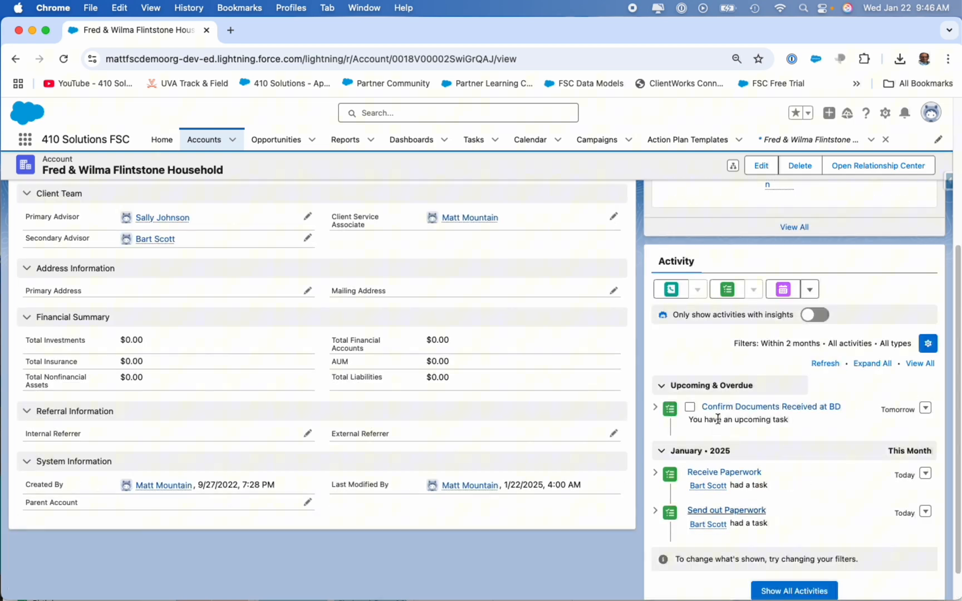
{"action": "mouse_move", "coordinate": [770, 415]}
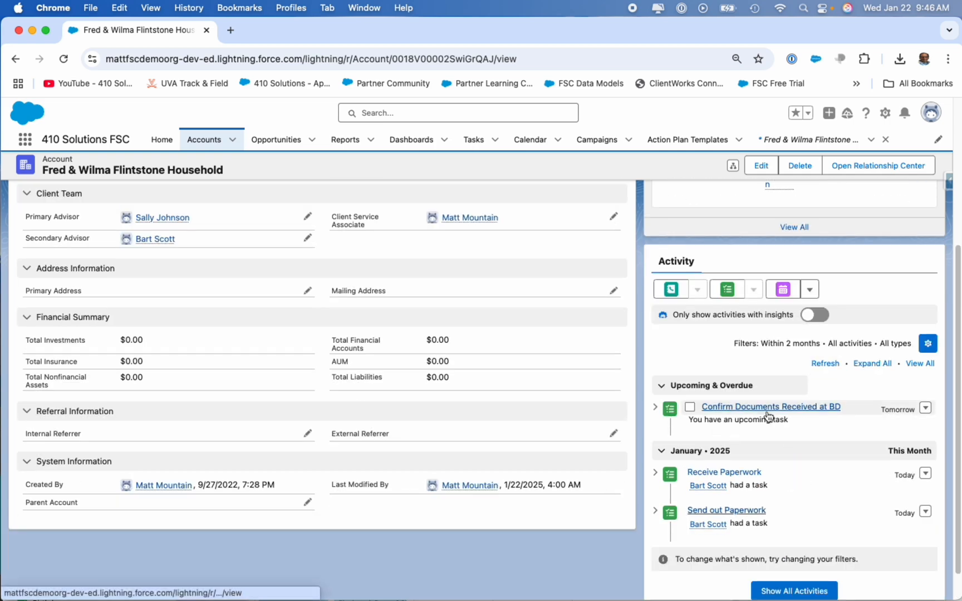
{"action": "mouse_move", "coordinate": [764, 431]}
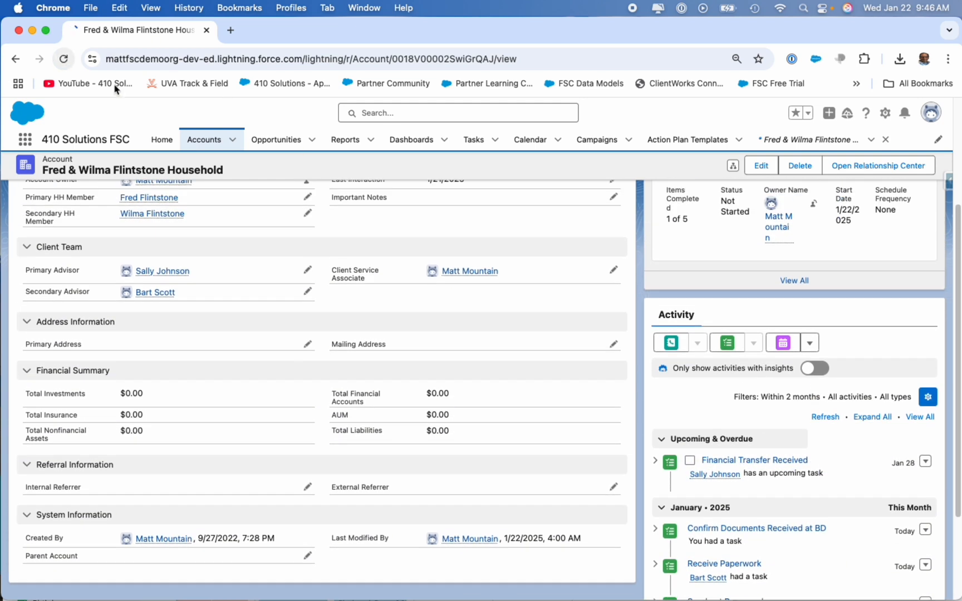
Step: Complete Financial Transfer Received and Send Thank You Note, reaching 5 of 5
{"action": "scroll", "scroll_direction": "up", "scroll_amount": 3}
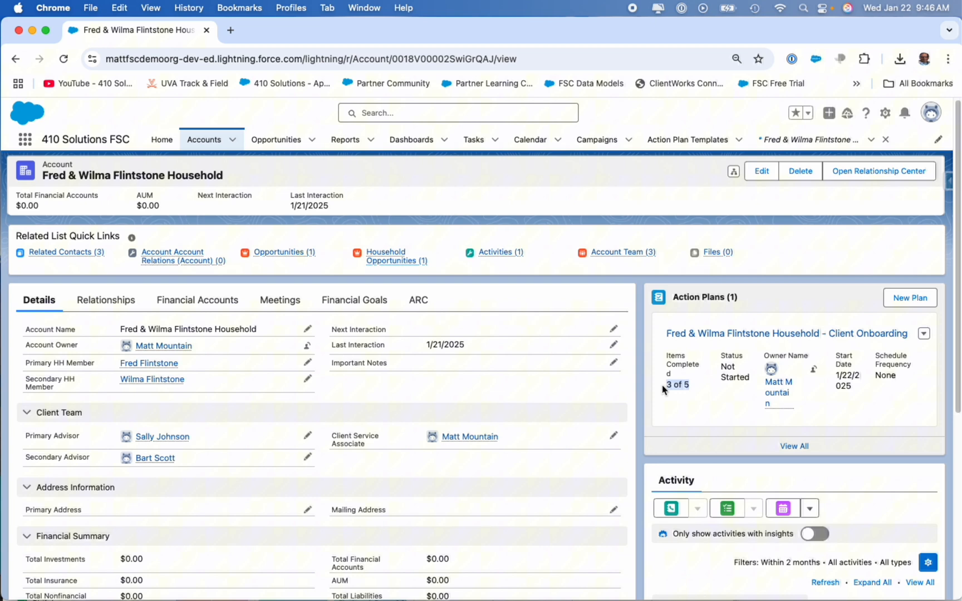
{"action": "scroll", "scroll_direction": "down", "scroll_amount": 3}
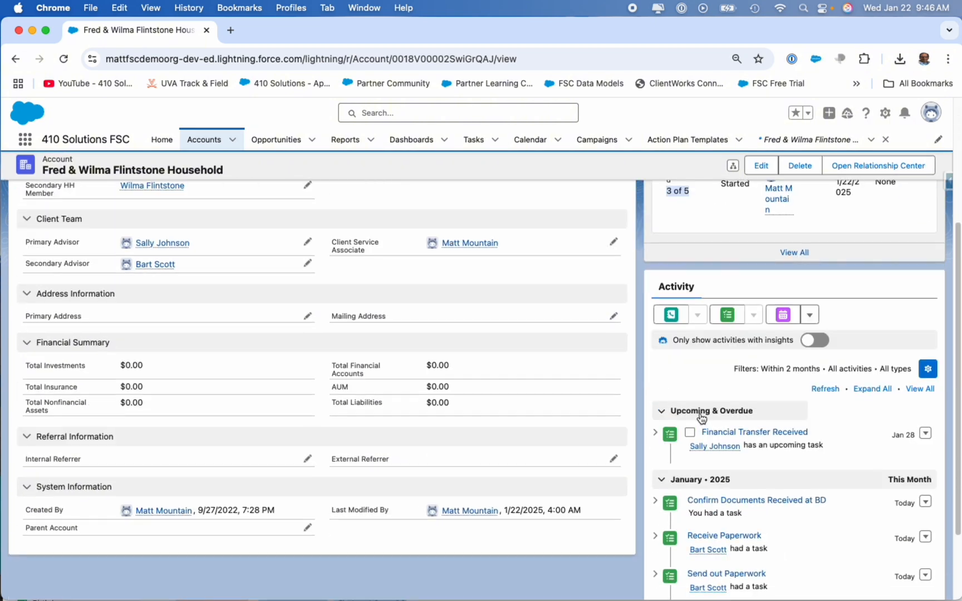
{"action": "scroll", "scroll_direction": "down", "scroll_amount": 3}
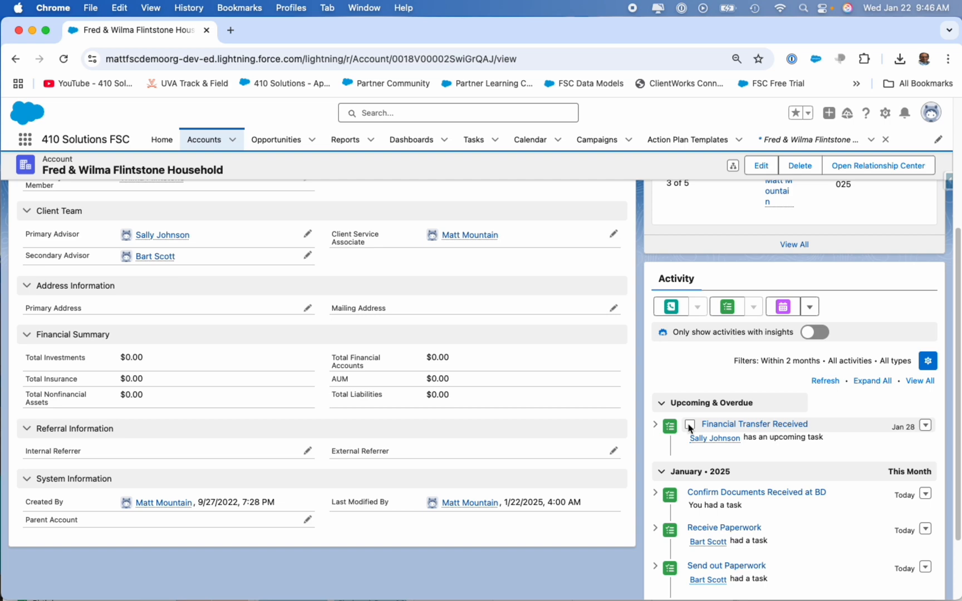
{"action": "left_click", "coordinate": [690, 424]}
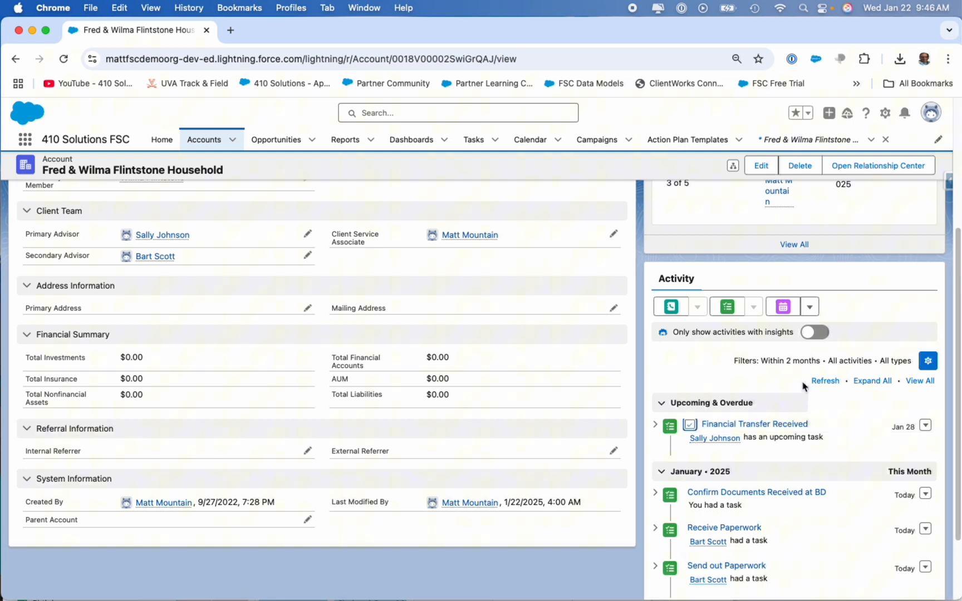
{"action": "left_click", "coordinate": [824, 380]}
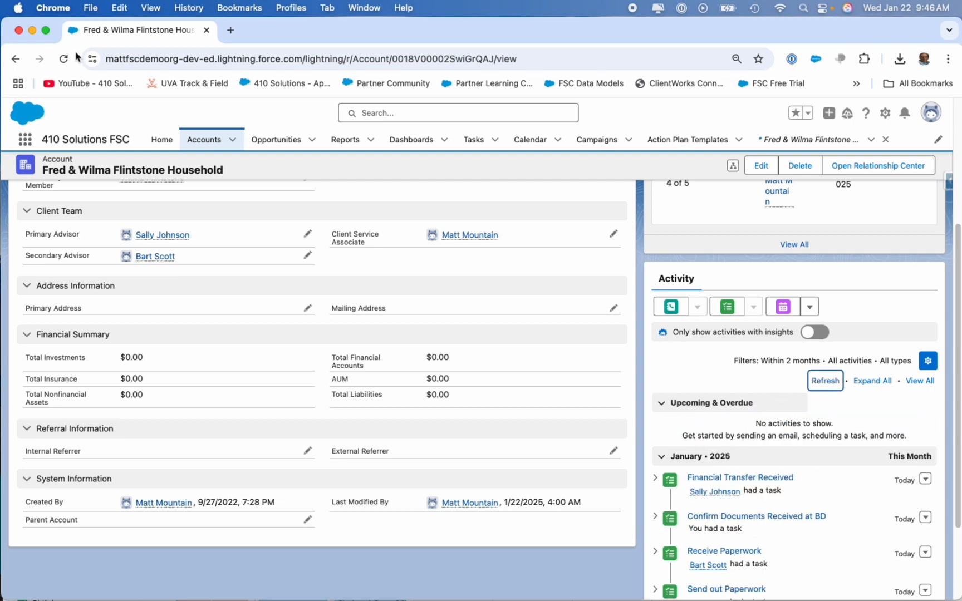
{"action": "scroll", "scroll_direction": "up", "scroll_amount": 3}
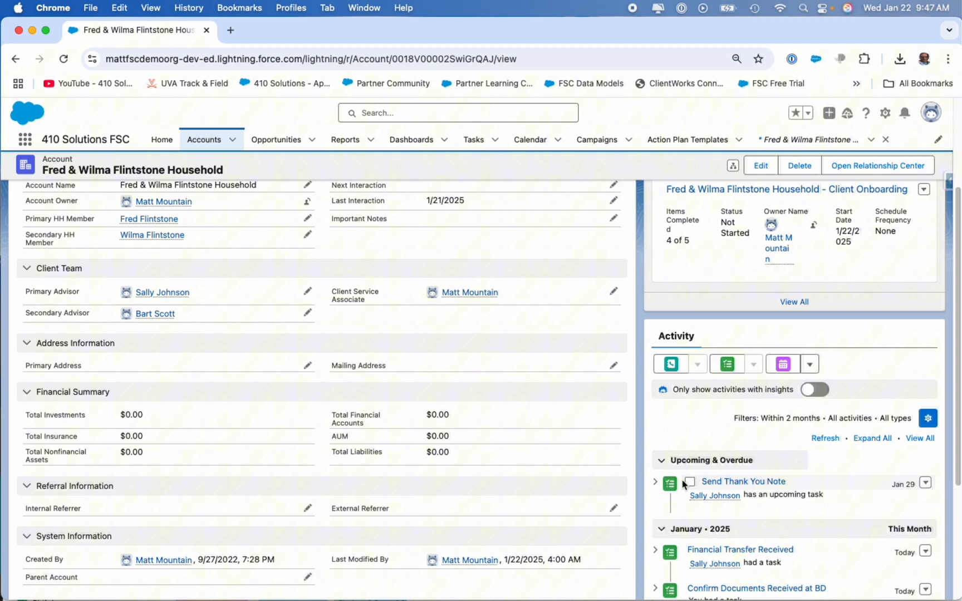
{"action": "left_click", "coordinate": [690, 482]}
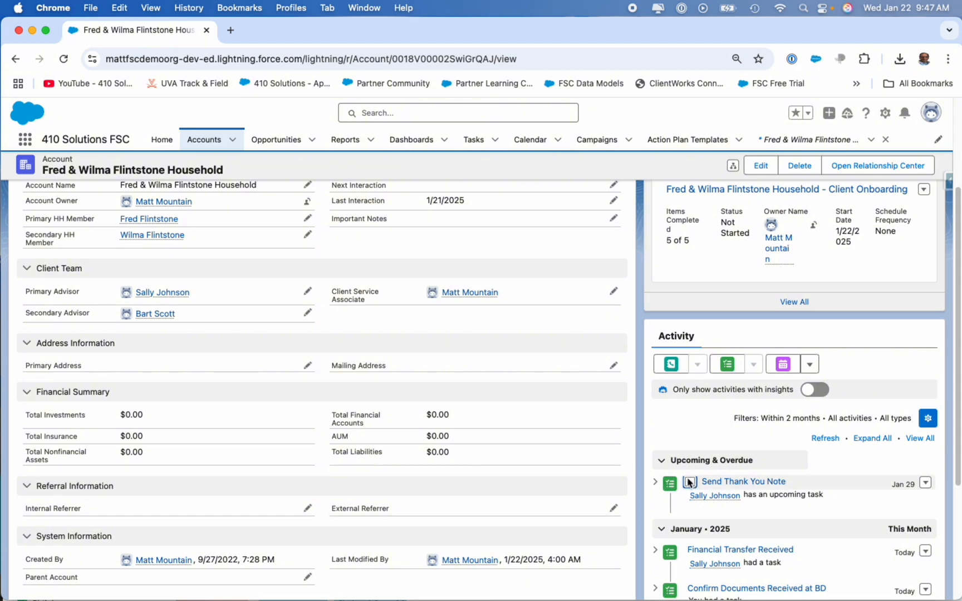